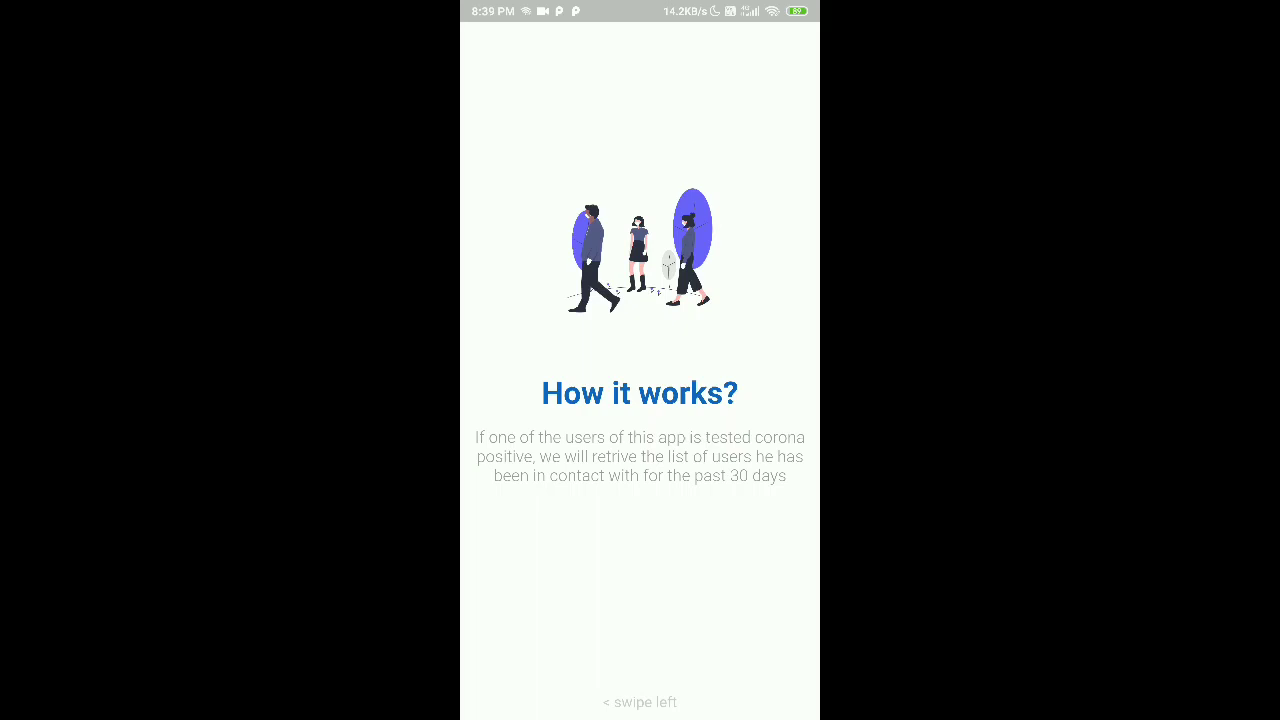
- Swipe past the 'How it works?' and 'Privacy' intro pages and finish onboarding
scroll("left", 3)
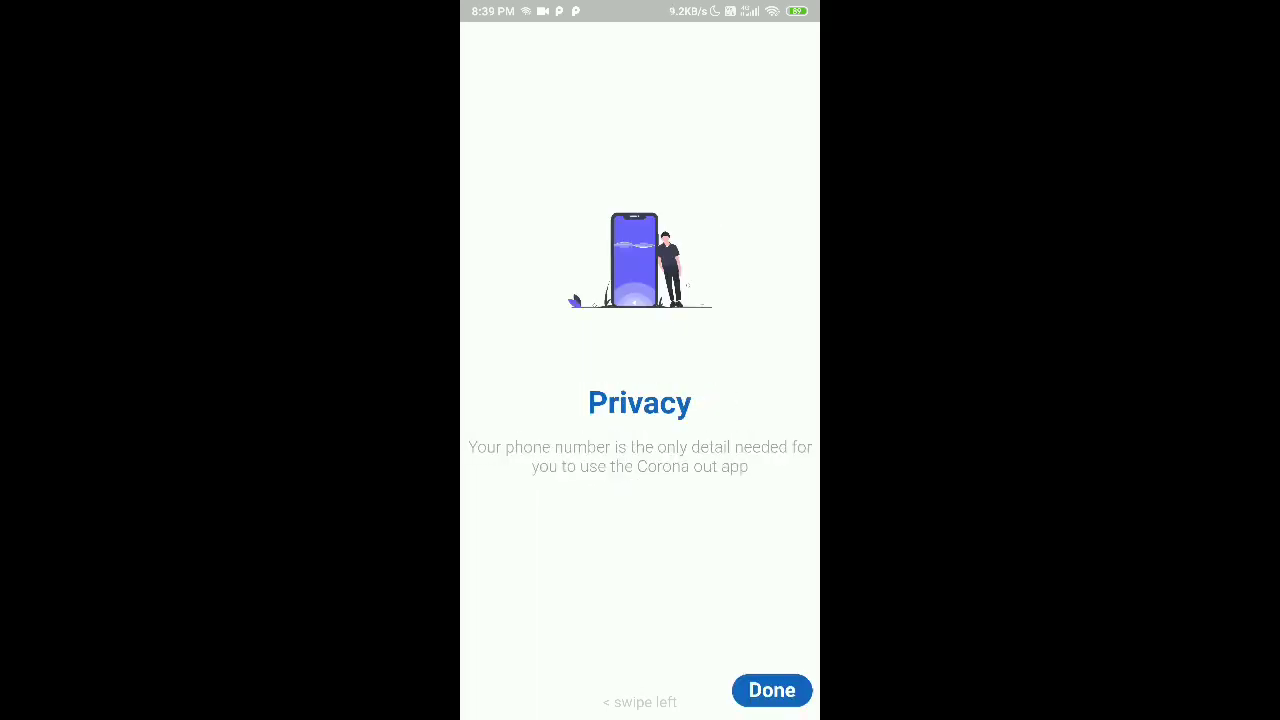
left_click(771, 690)
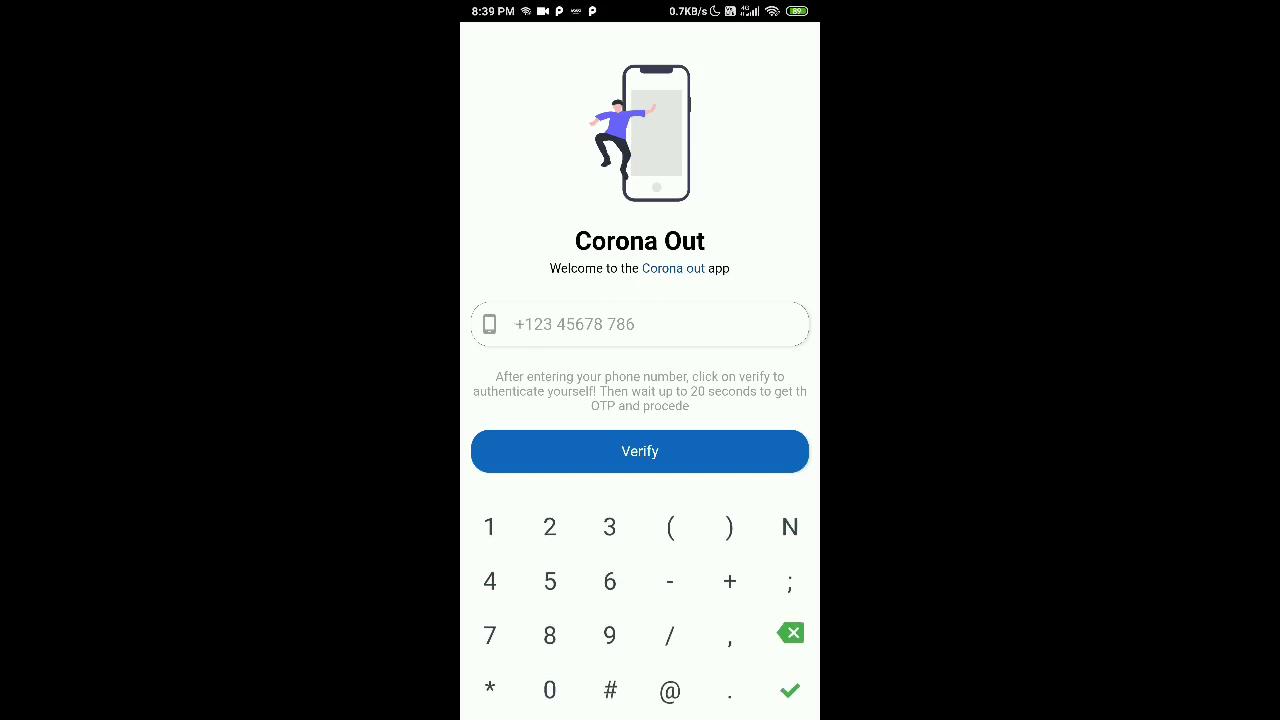
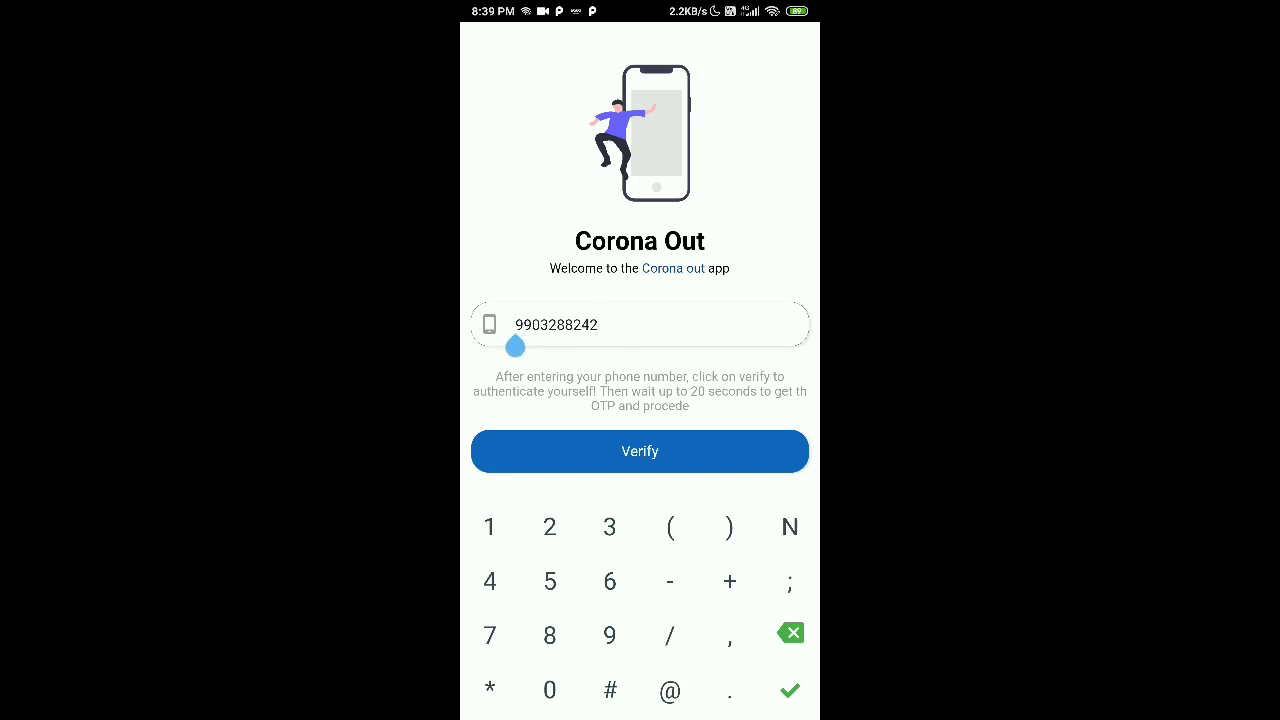
type("+91")
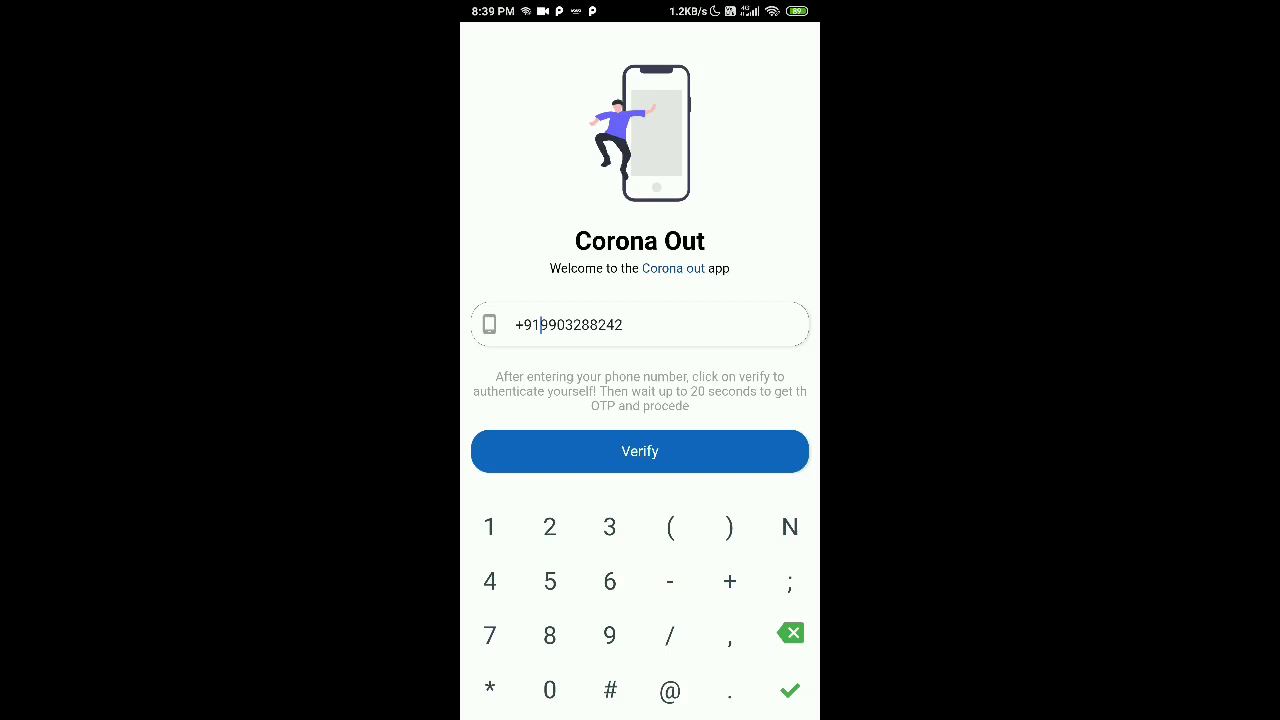
left_click(639, 451)
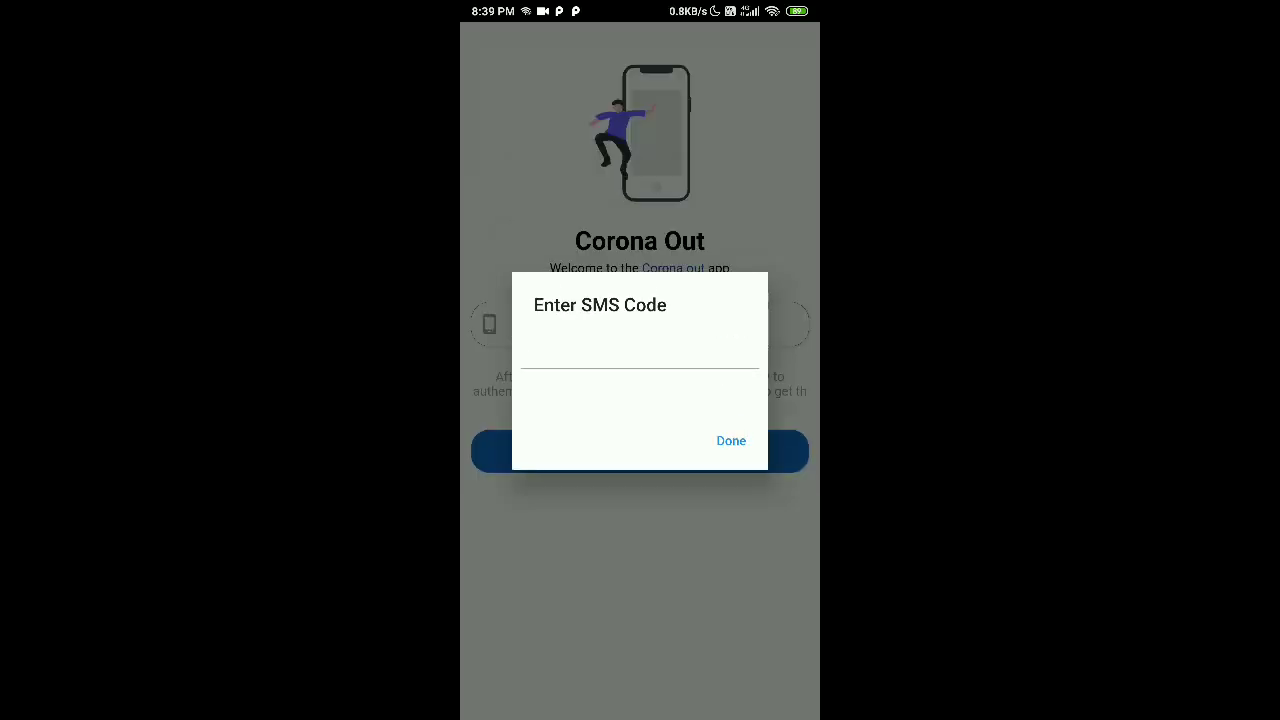
left_click(639, 355)
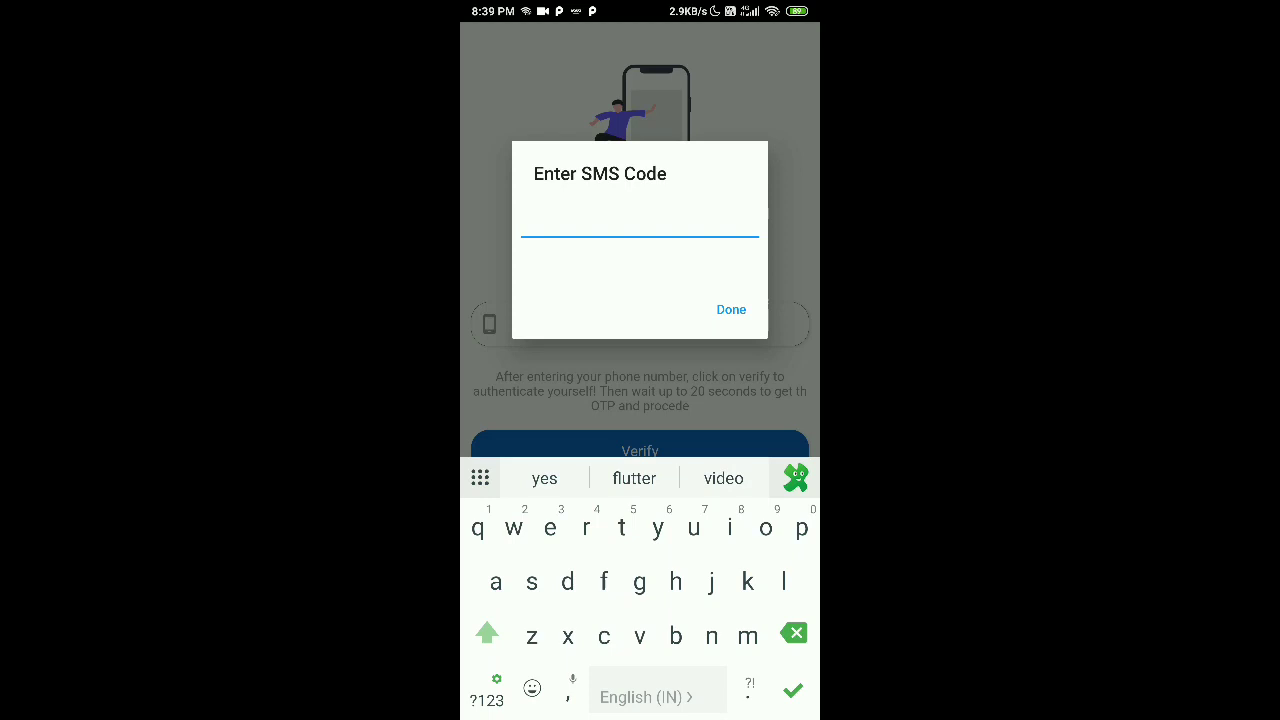
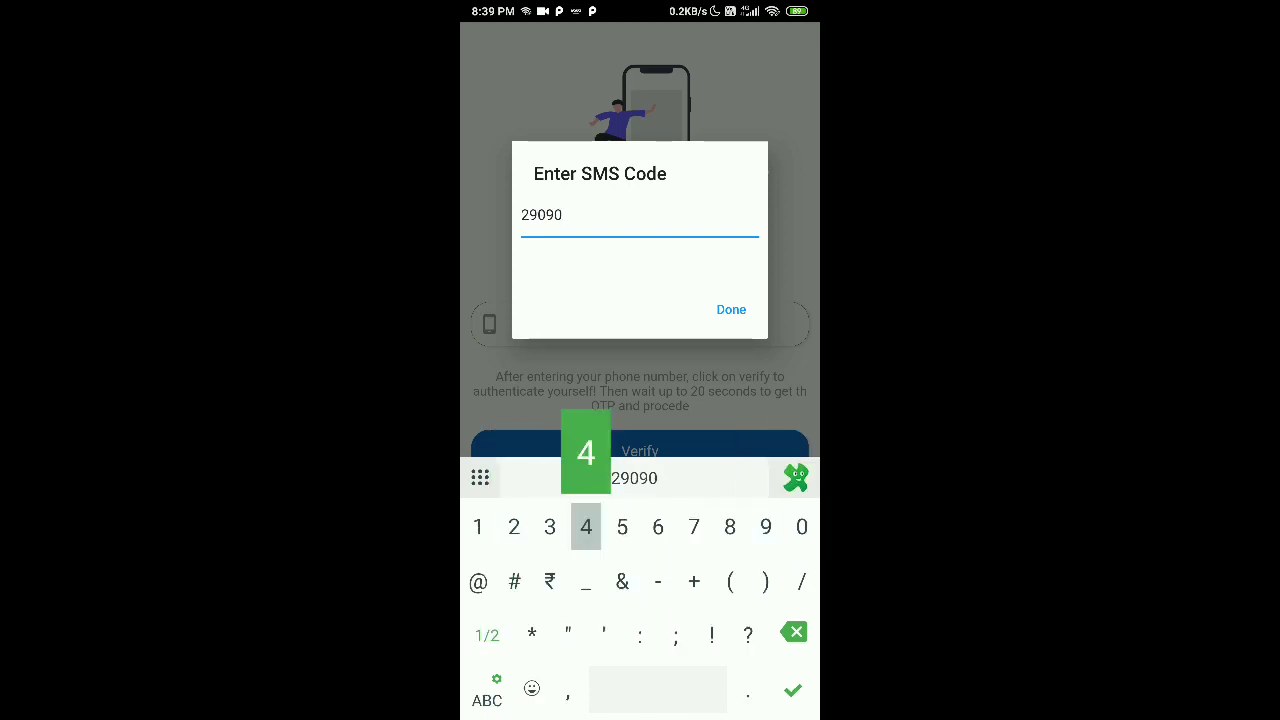
left_click(731, 309)
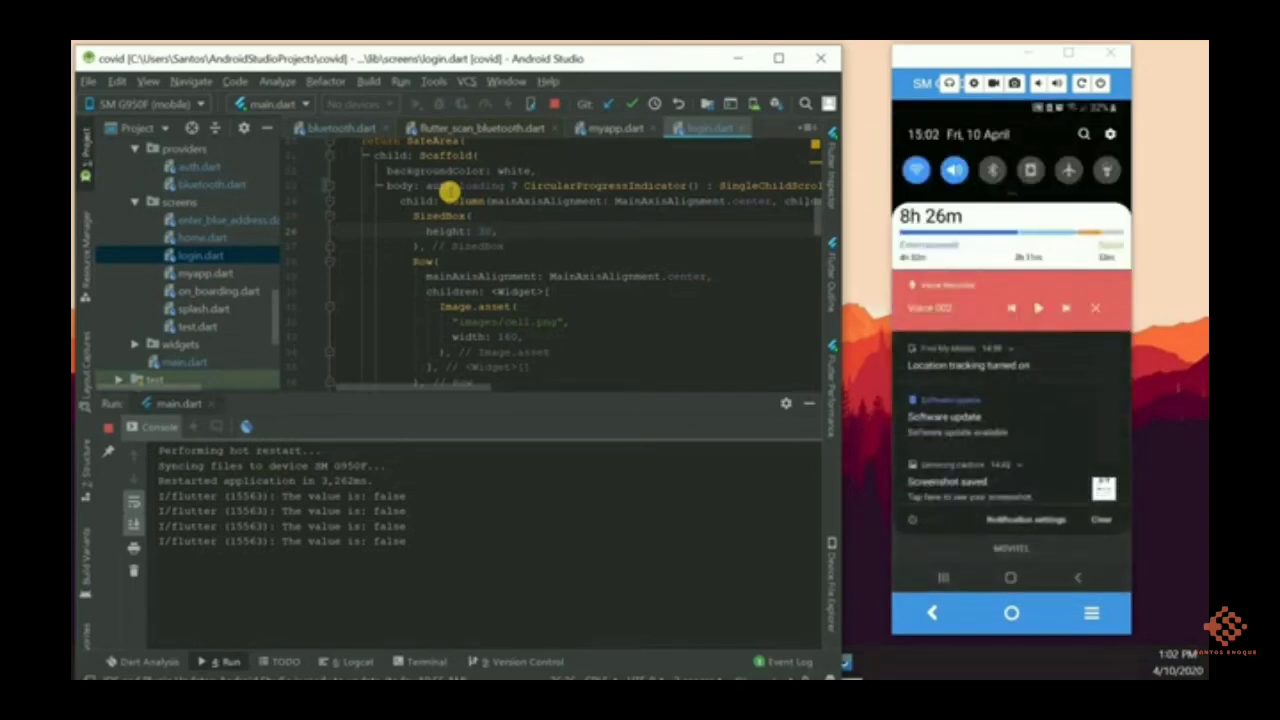
- Switch on Bluetooth in the mirrored phone's quick settings and show paired devices
left_click(991, 170)
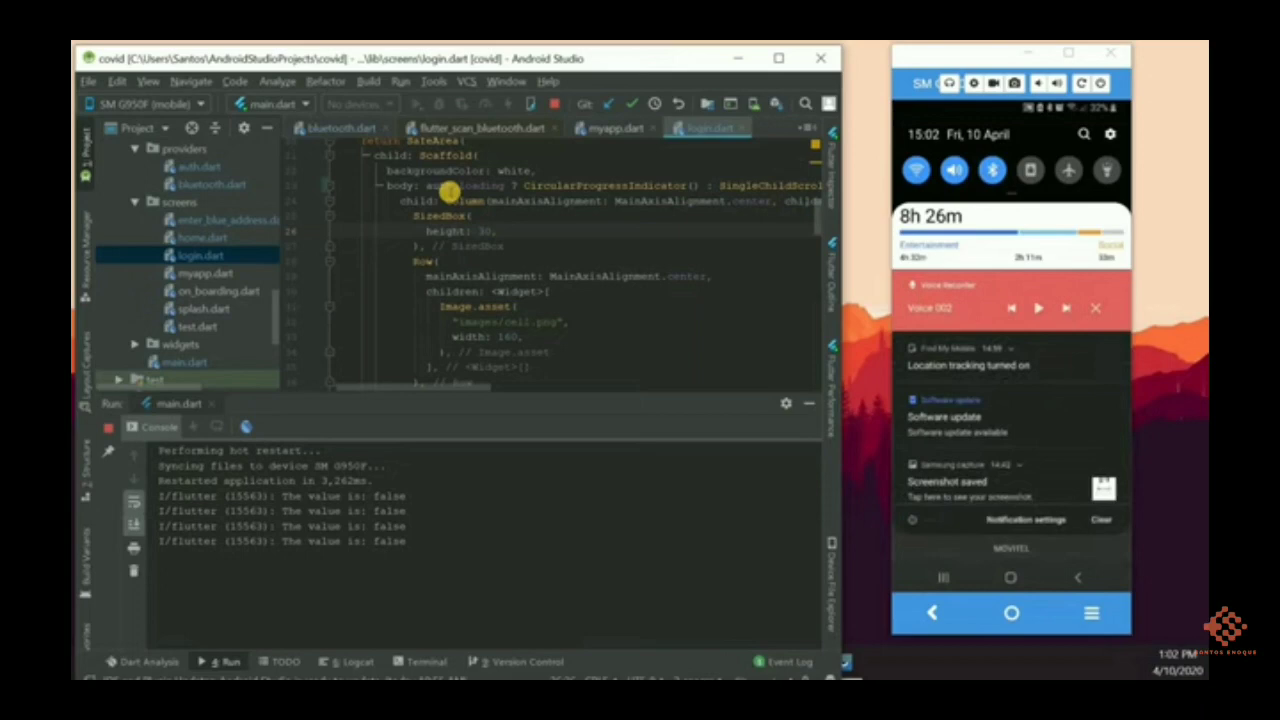
left_click(991, 170)
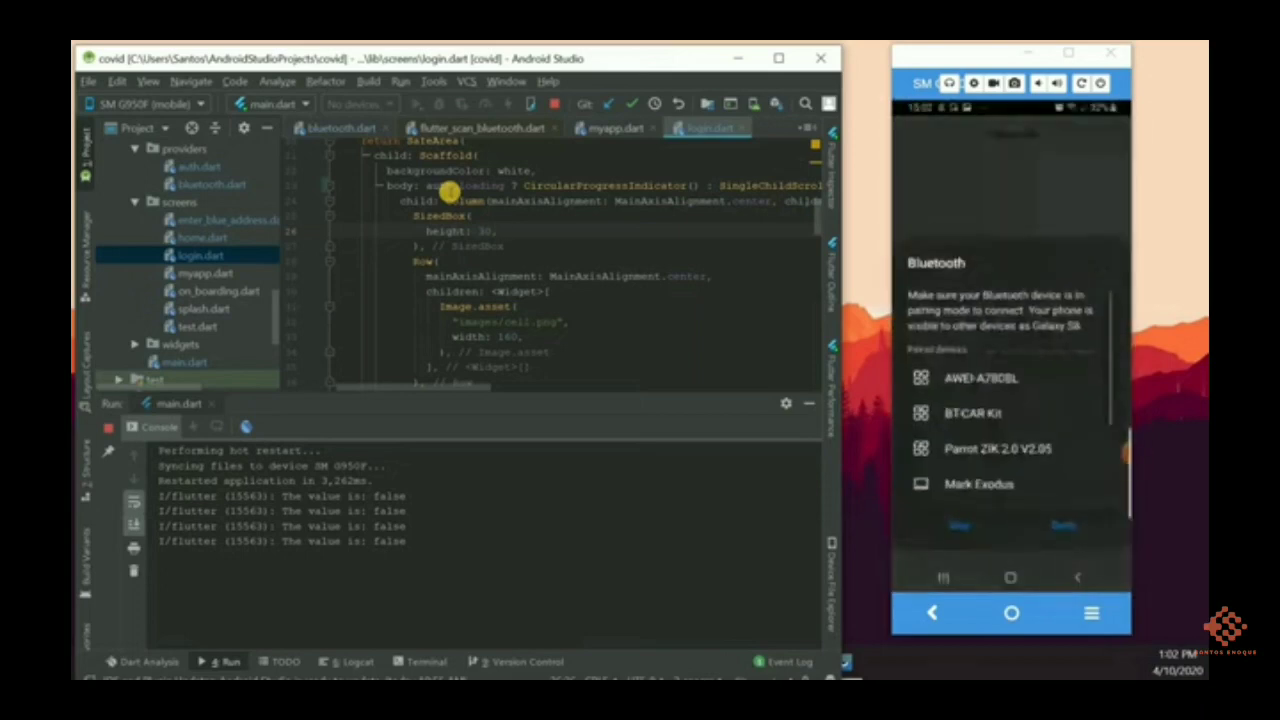